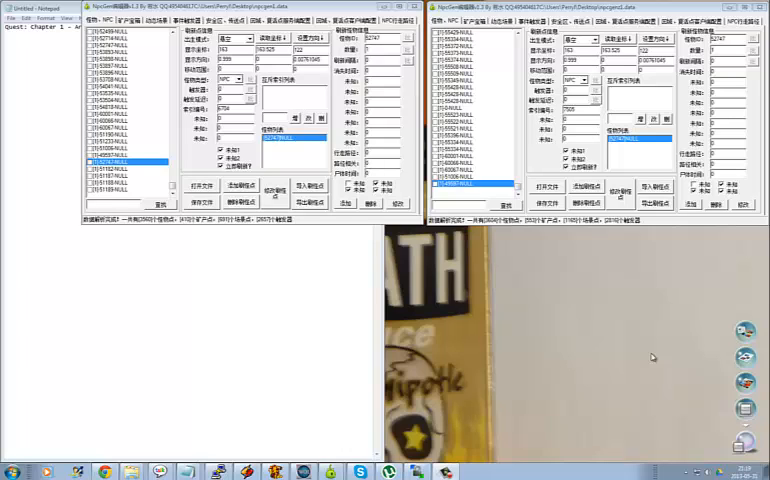
{"action": "mouse_move", "coordinate": [520, 48]}
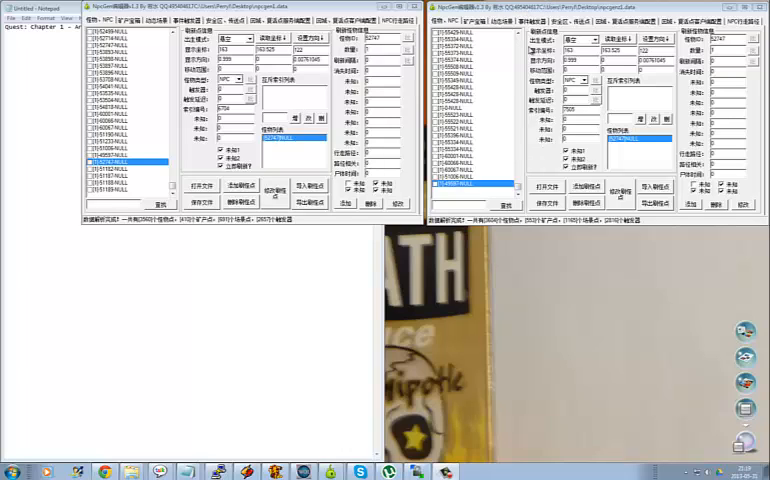
{"action": "mouse_move", "coordinate": [500, 122]}
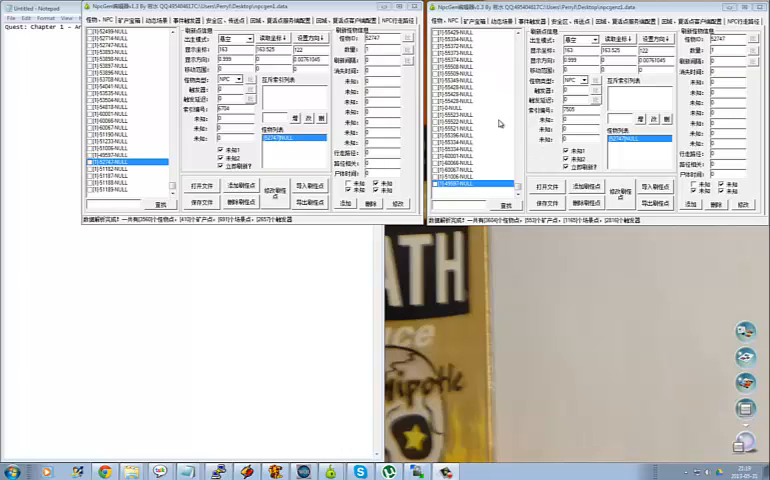
{"action": "mouse_move", "coordinate": [504, 136]}
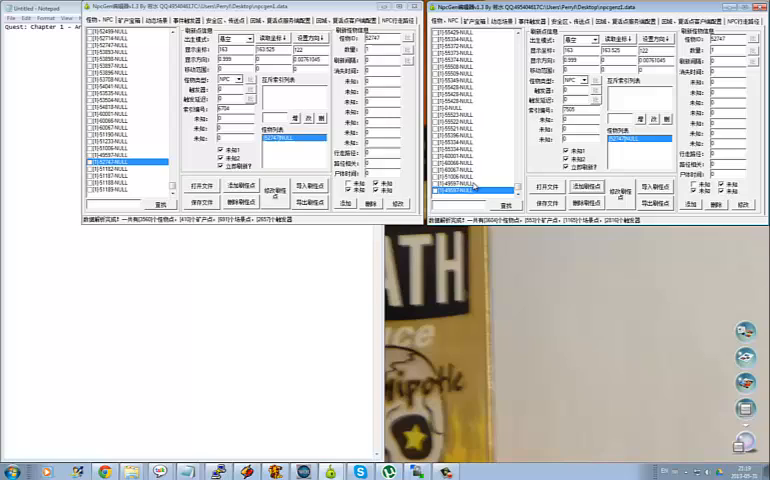
Select an NPC entry in the right-hand npcgen.data list until its message dialog appears
{"action": "left_click", "coordinate": [470, 190]}
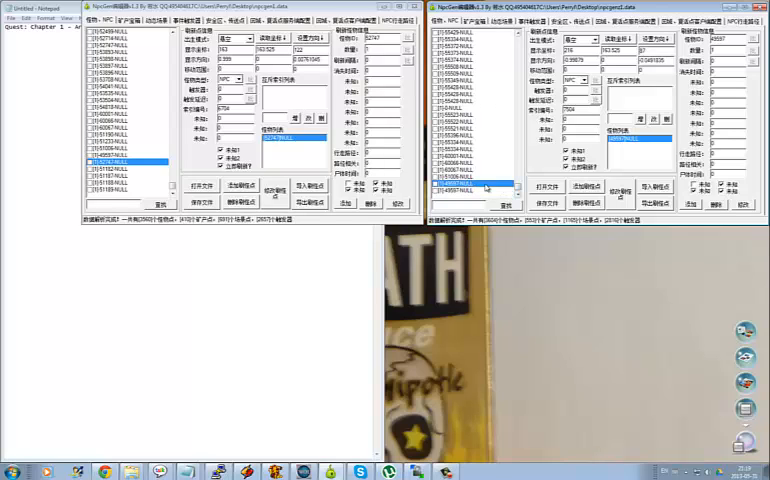
{"action": "left_click", "coordinate": [470, 184]}
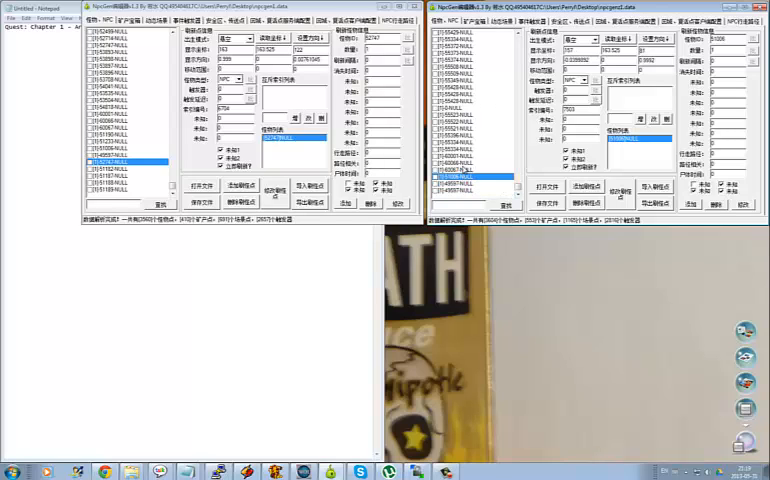
{"action": "left_click", "coordinate": [464, 188]}
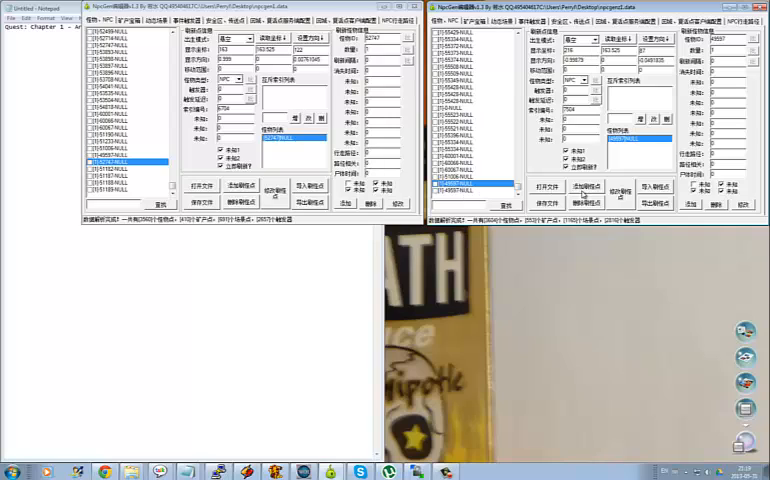
{"action": "left_click", "coordinate": [472, 186]}
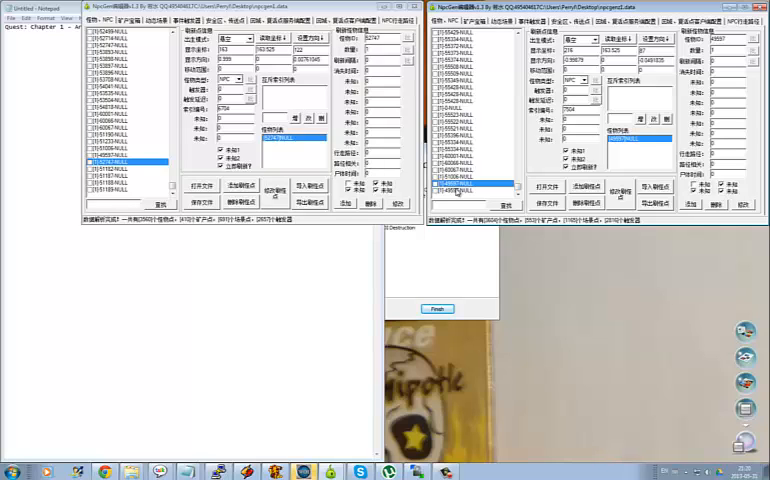
{"action": "left_click", "coordinate": [470, 186]}
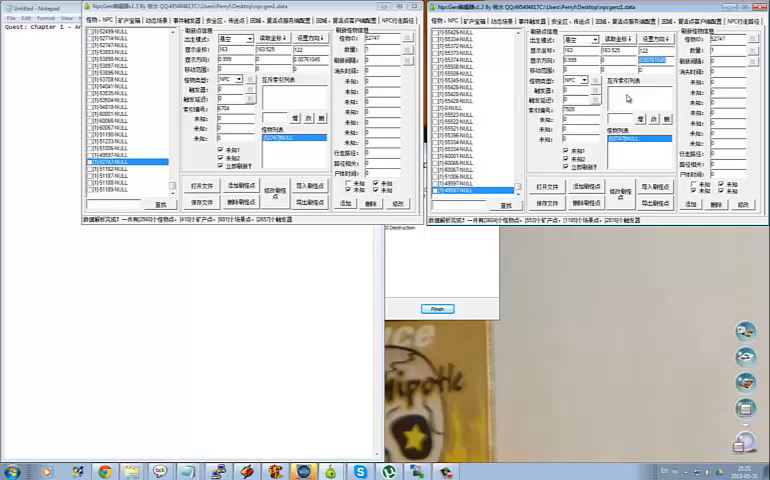
{"action": "mouse_move", "coordinate": [628, 100]}
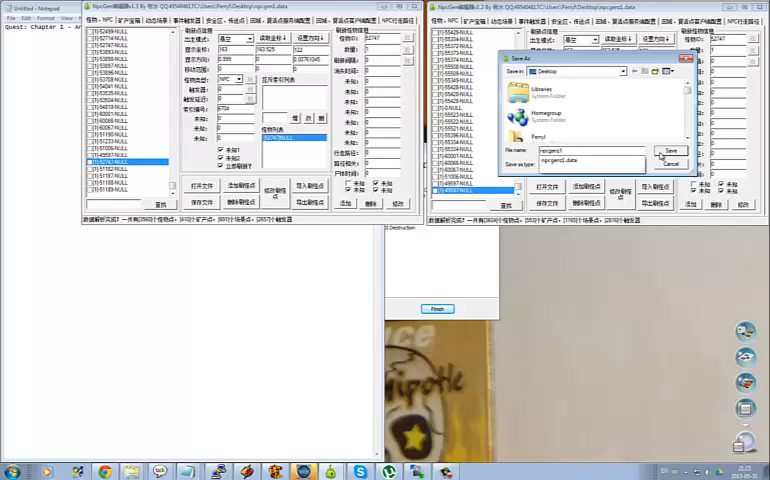
{"action": "left_click", "coordinate": [584, 164]}
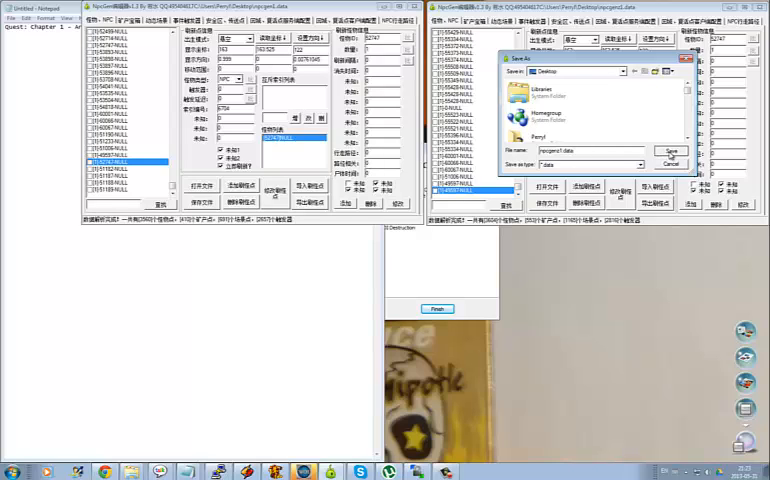
{"action": "left_click", "coordinate": [670, 152]}
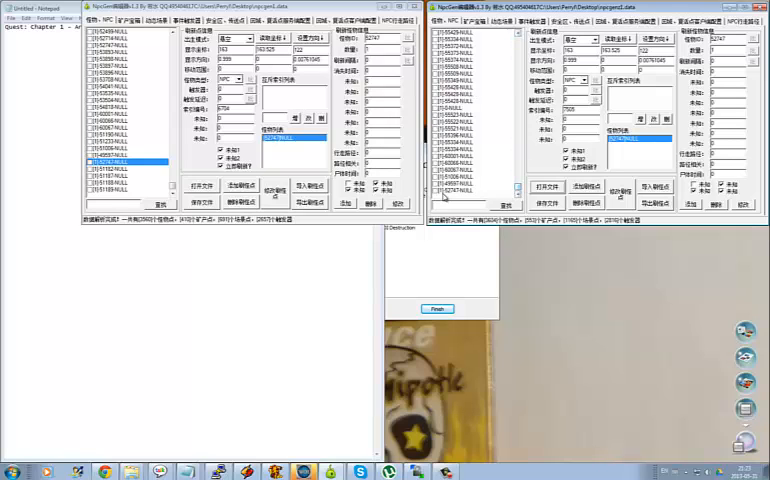
{"action": "left_click", "coordinate": [470, 190]}
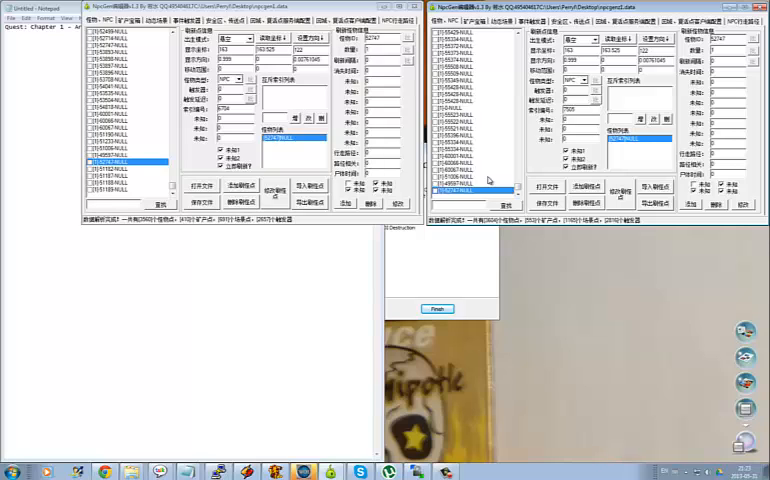
{"action": "mouse_move", "coordinate": [534, 156]}
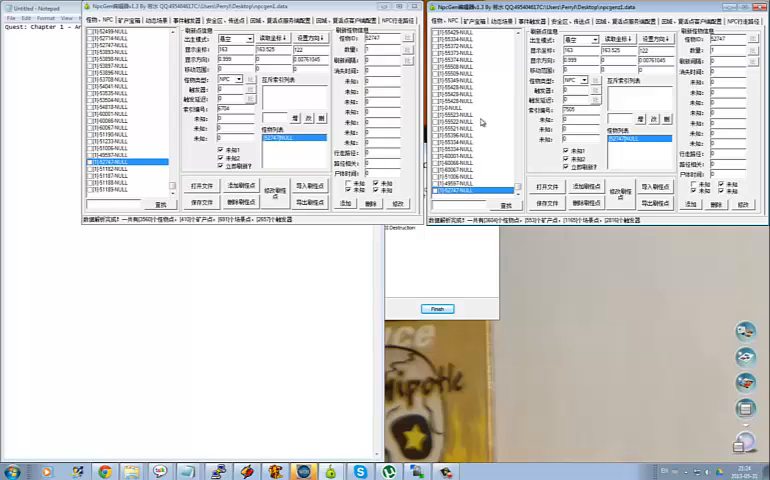
{"action": "left_click", "coordinate": [470, 108]}
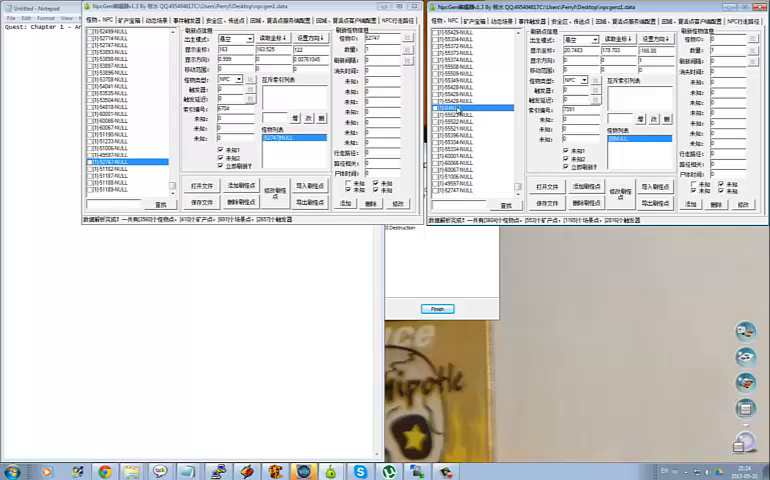
{"action": "left_click", "coordinate": [476, 190]}
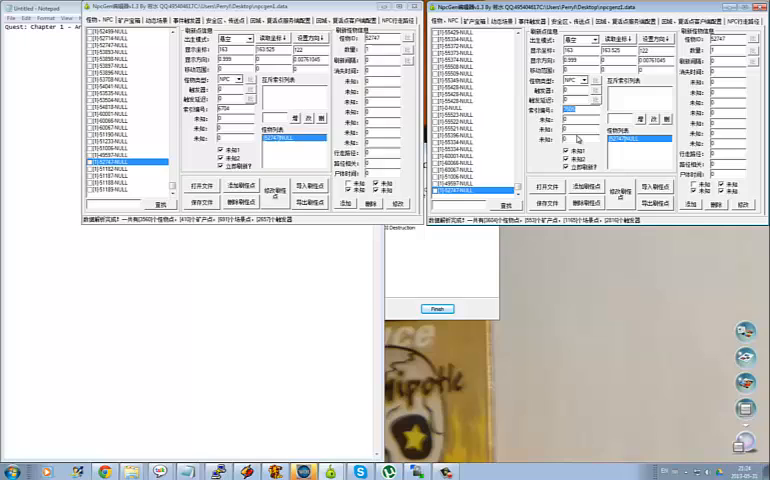
{"action": "mouse_move", "coordinate": [544, 156]}
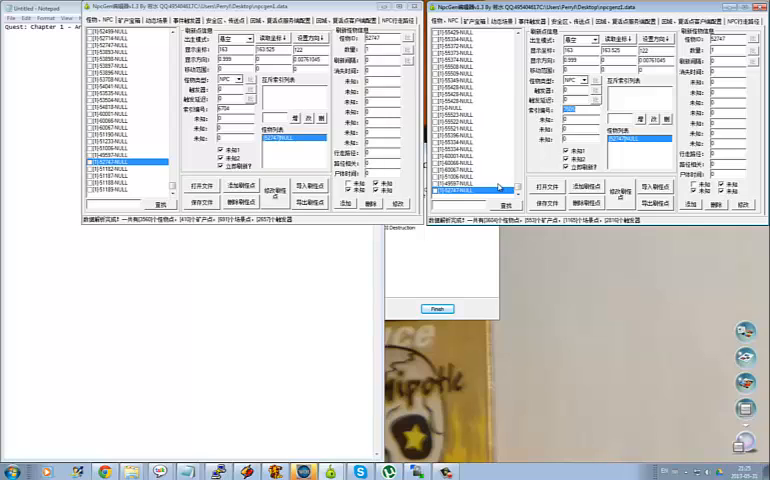
{"action": "mouse_move", "coordinate": [552, 160]}
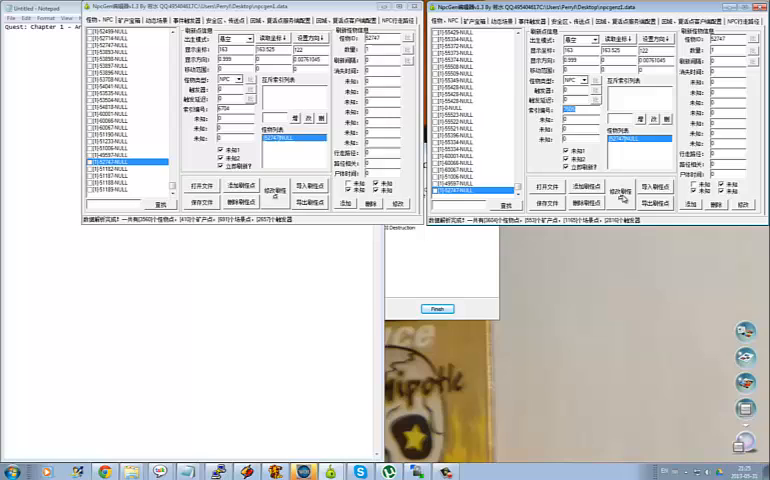
{"action": "mouse_move", "coordinate": [410, 460]}
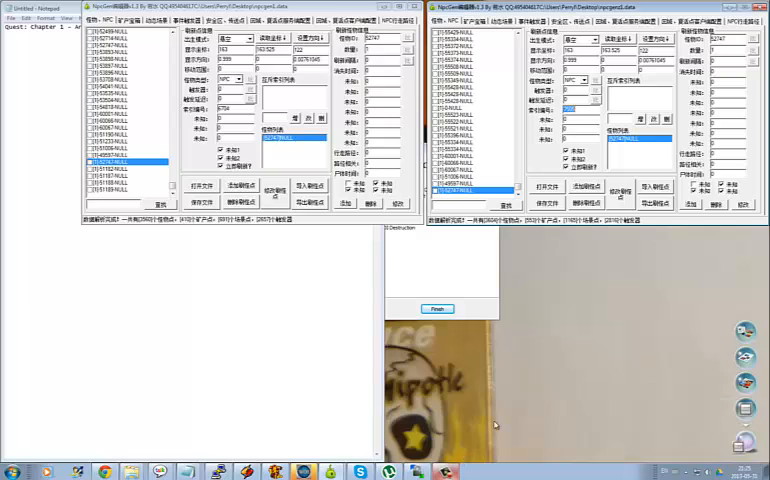
{"action": "mouse_move", "coordinate": [520, 332]}
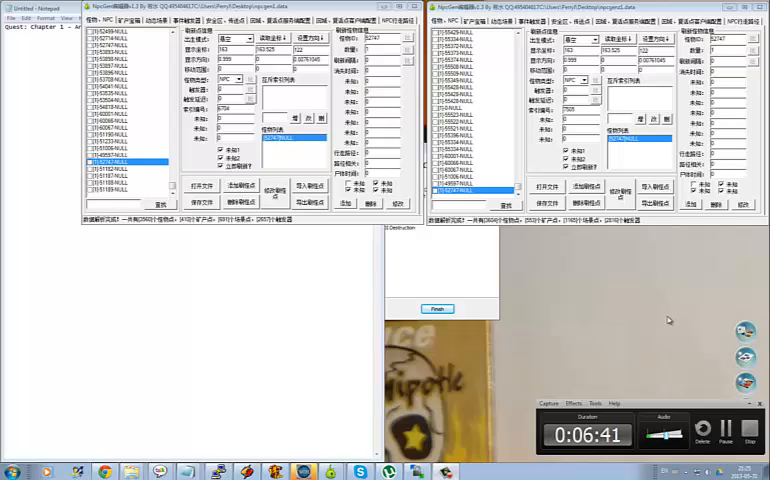
{"action": "mouse_move", "coordinate": [662, 320]}
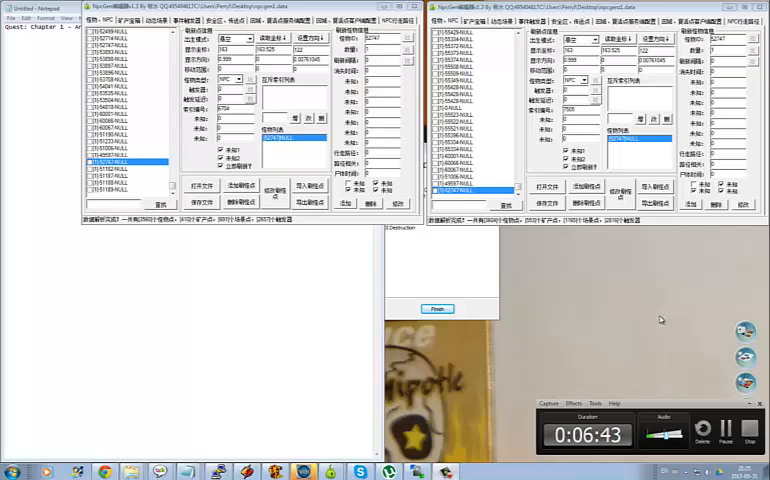